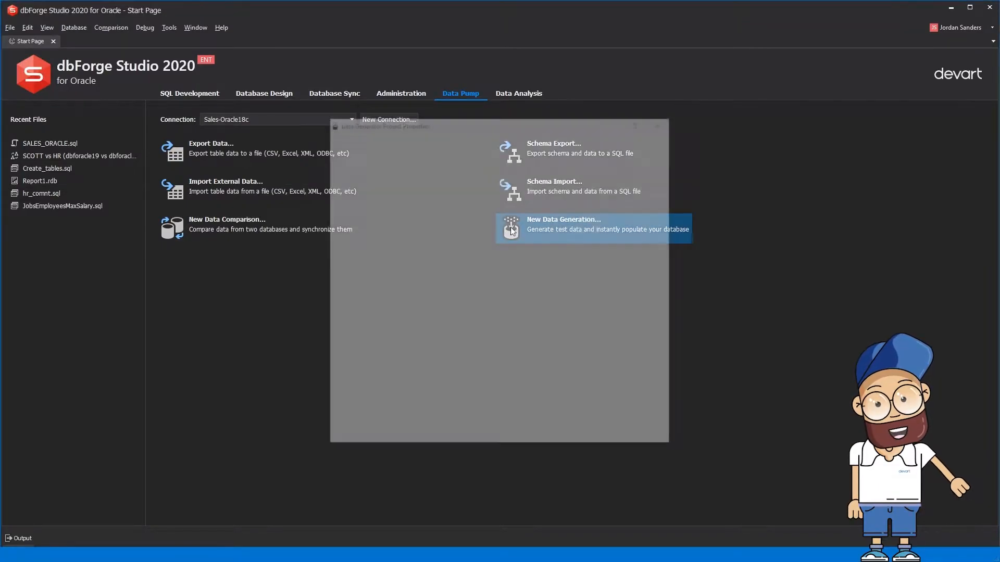
# Step: Create a SALES data generation project set to generate 100 rows per table
pyautogui.click(594, 228)
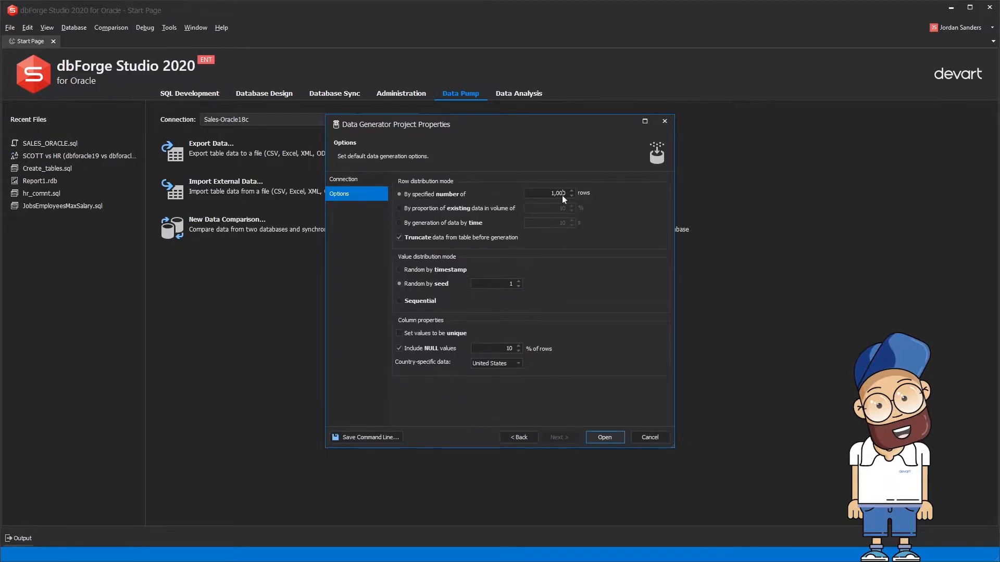
pyautogui.click(605, 437)
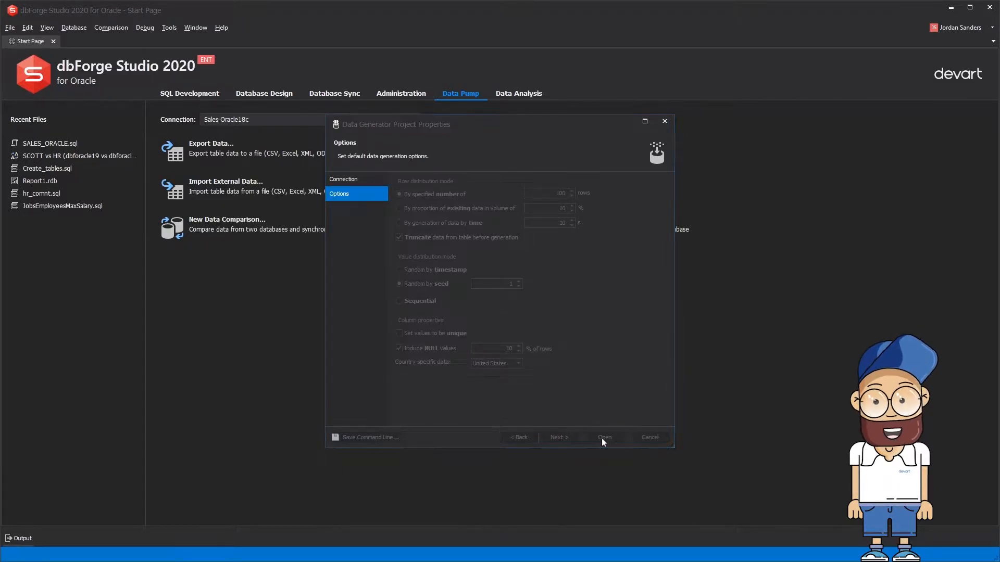
pyautogui.click(604, 437)
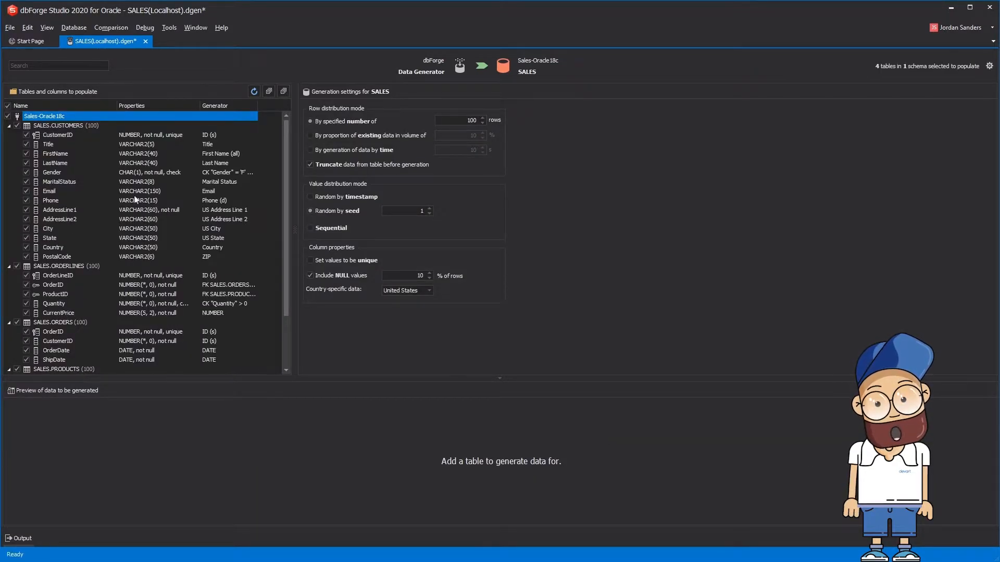
# Step: Inspect the Title generator, keeping its honorific prefix, then LastName and AddressLine1
pyautogui.click(48, 143)
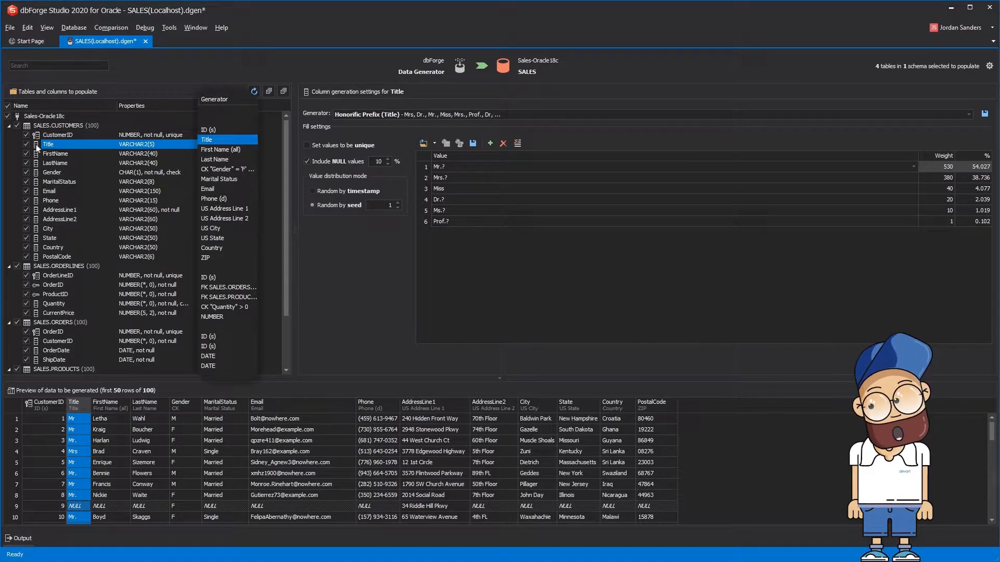
pyautogui.click(206, 139)
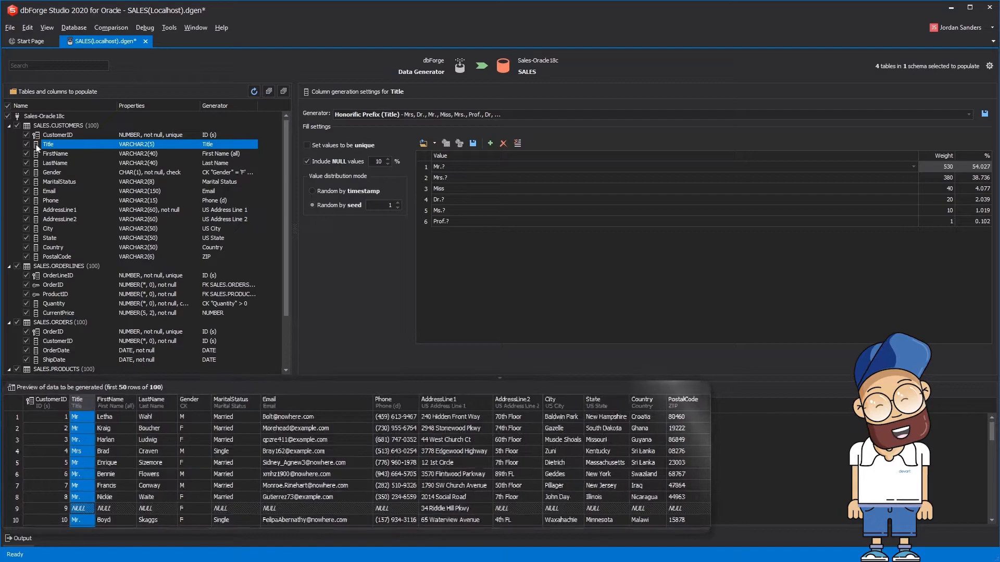
pyautogui.click(54, 163)
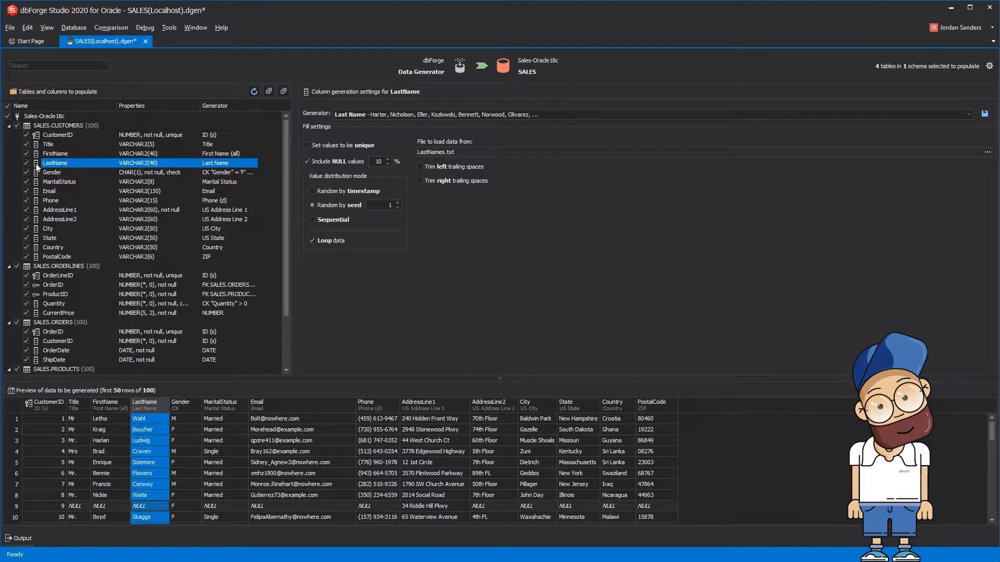
pyautogui.click(60, 209)
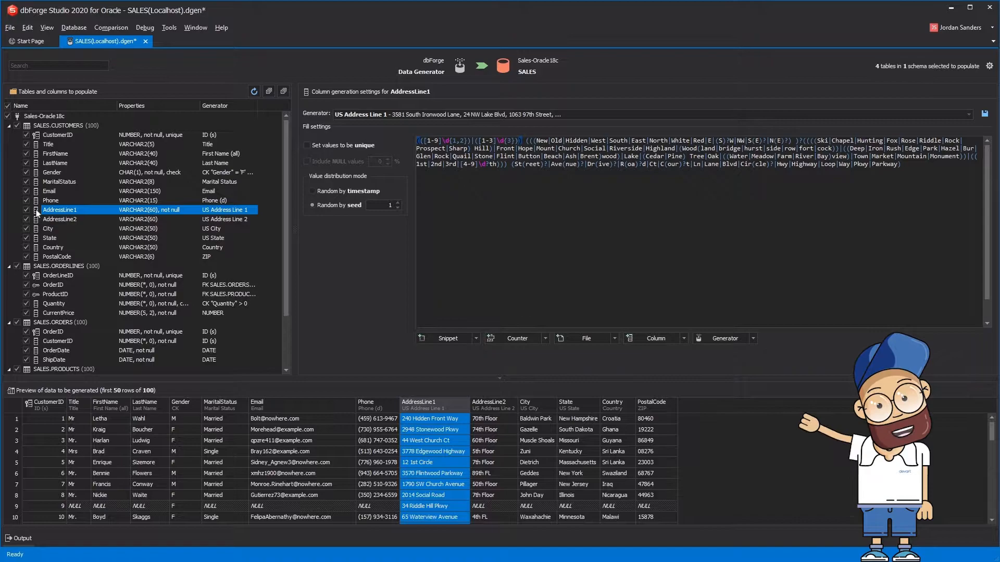
# Step: Use UK Address Full for AddressLine1, CustomerID minimum 100, ORDERS OrderID minimum 1000
pyautogui.click(969, 113)
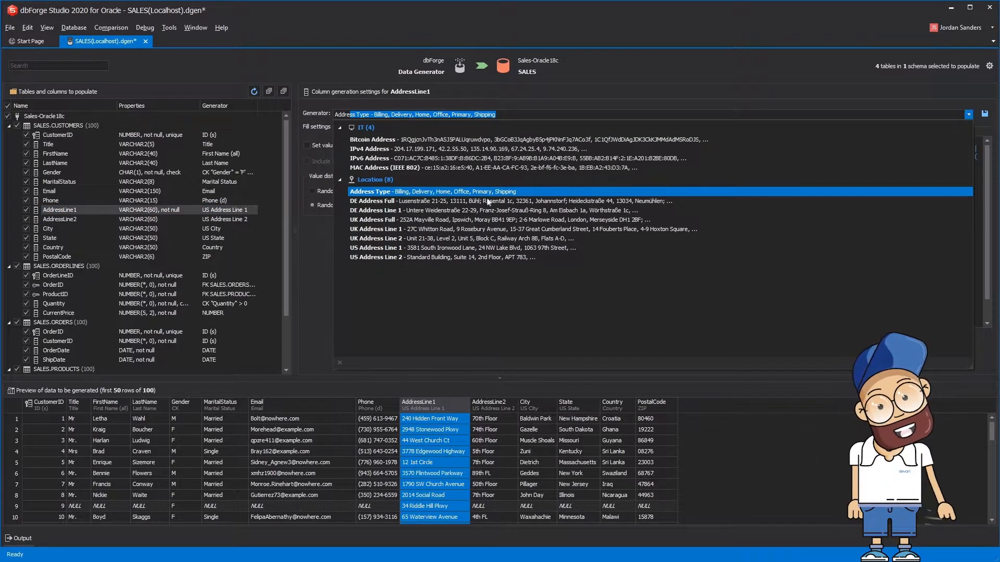
pyautogui.click(391, 219)
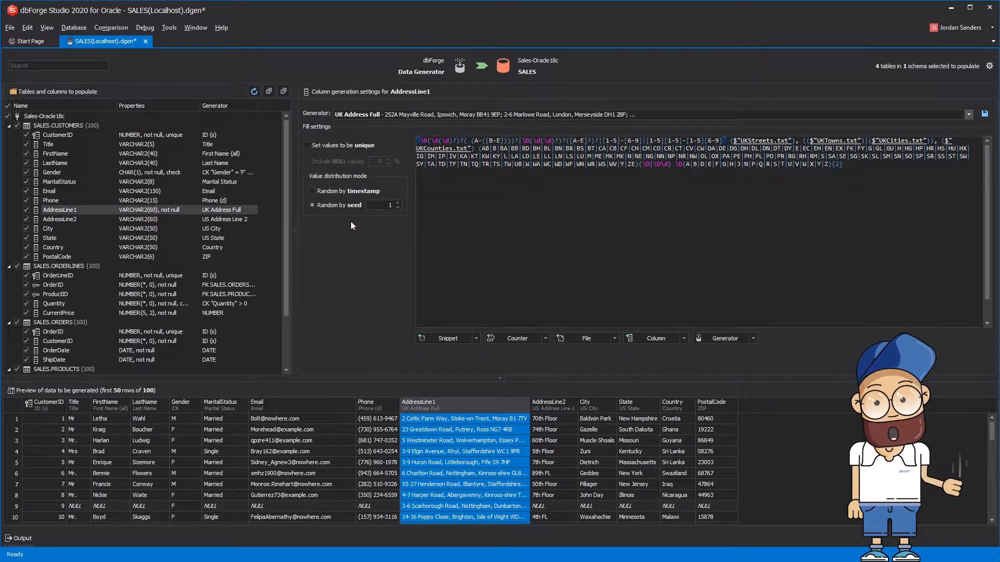
pyautogui.click(55, 135)
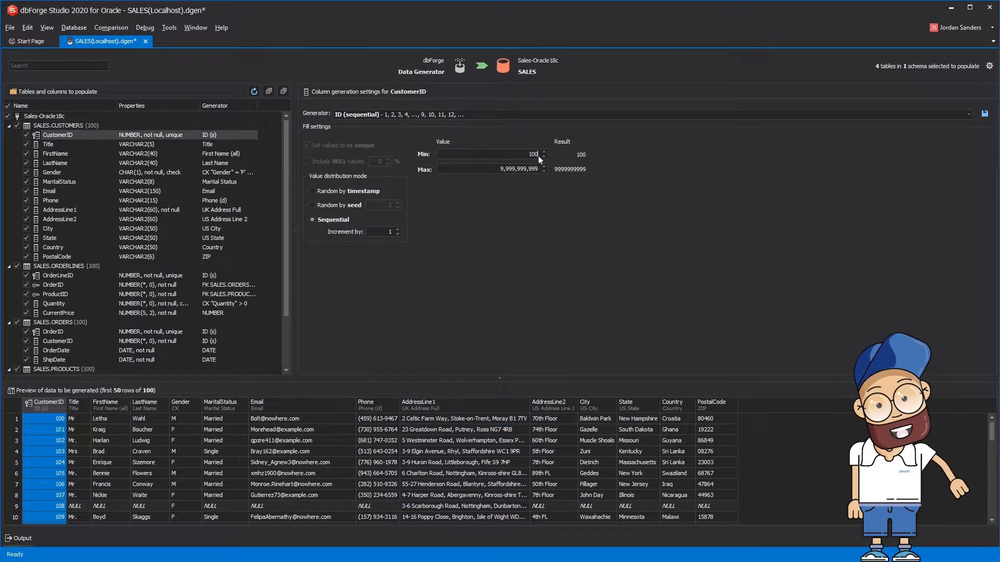
pyautogui.click(53, 332)
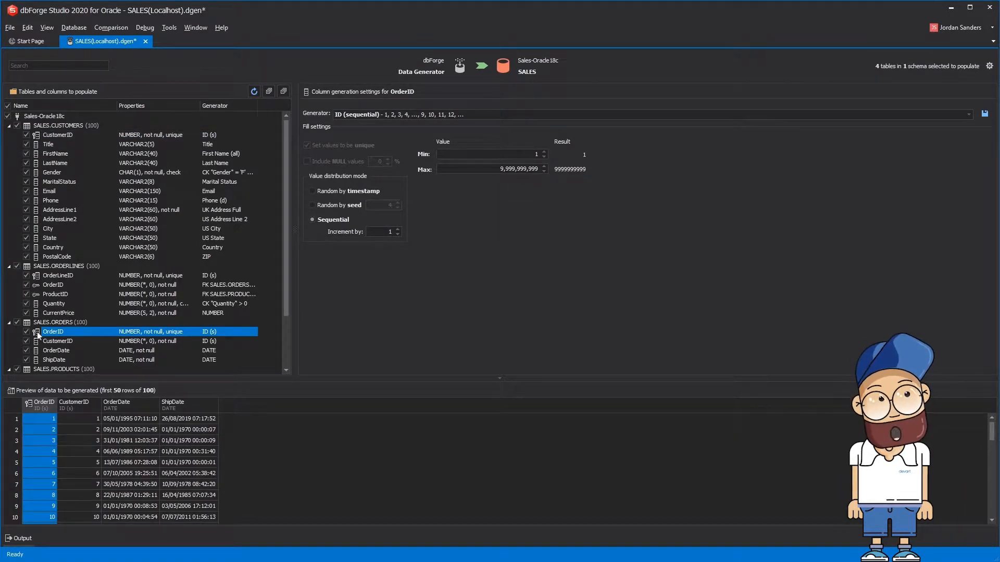
pyautogui.write('1000')
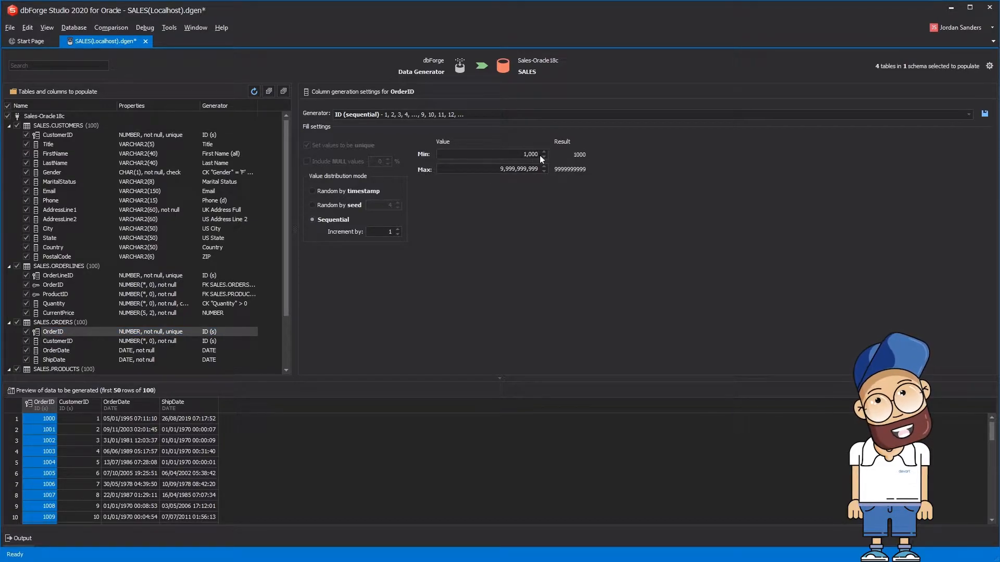
# Step: Check ORDERLINES OrderID's link to ORDERS.OrderID and repeat each value 1 to 5 times
pyautogui.click(53, 285)
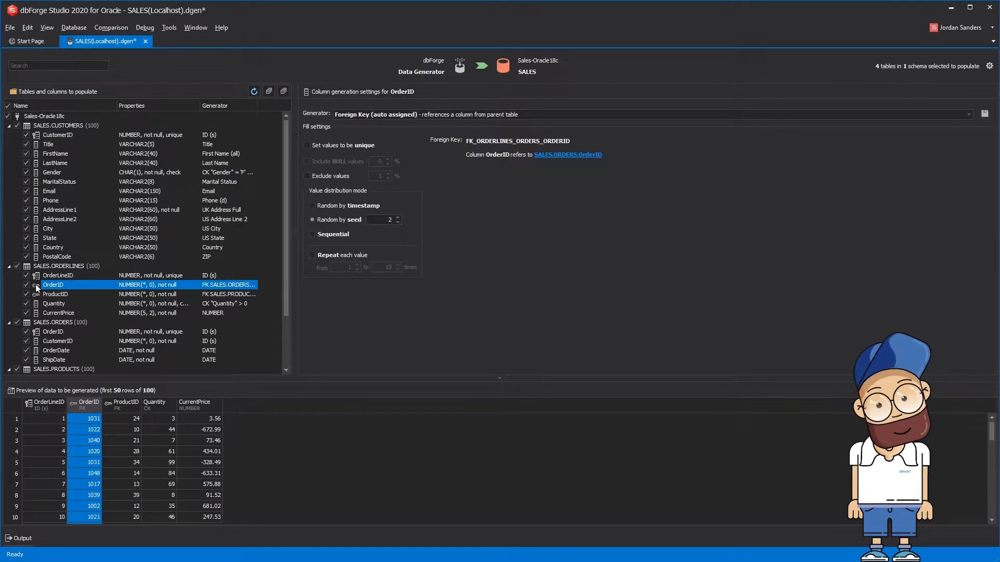
pyautogui.moveTo(498, 173)
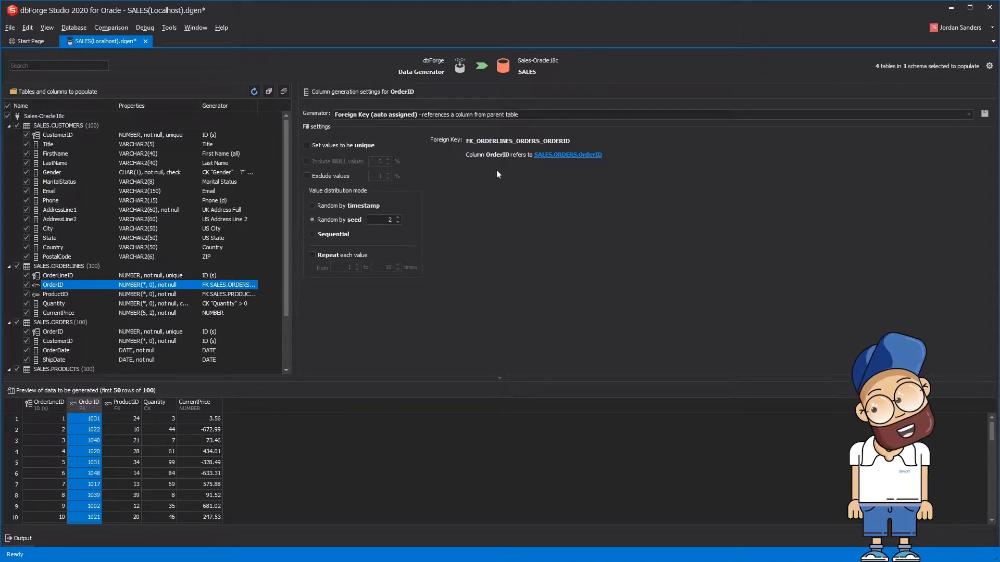
pyautogui.click(52, 332)
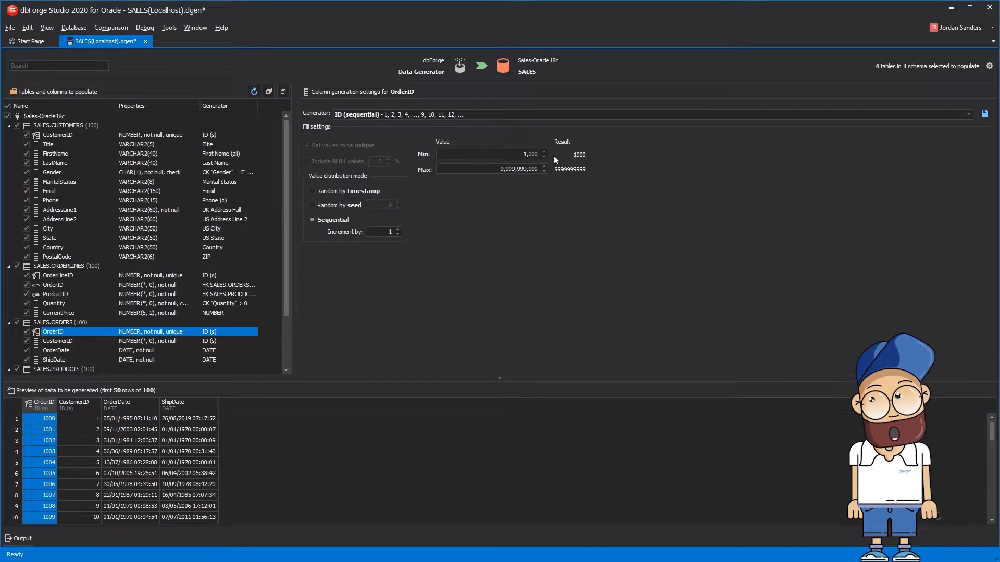
pyautogui.click(52, 284)
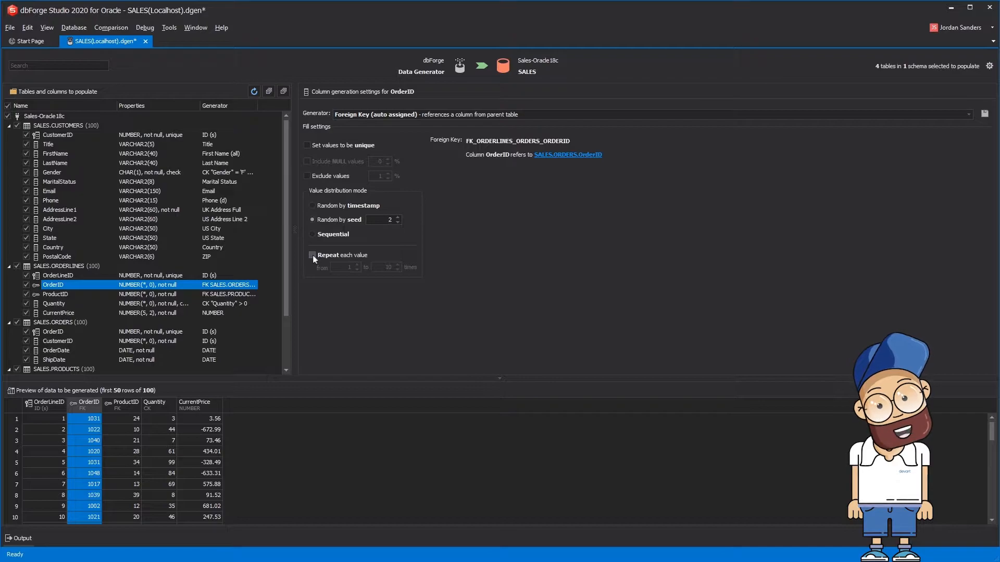
pyautogui.click(312, 255)
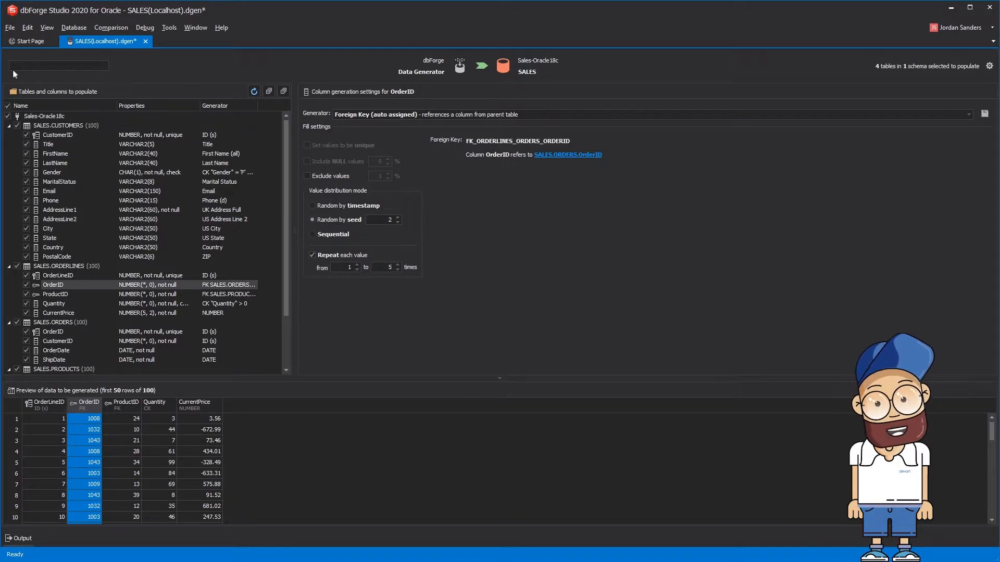
# Step: Switch ORDERS.CustomerID to Foreign Key (manually assigned) referencing SALES.CUSTOMERS
pyautogui.write('cust')
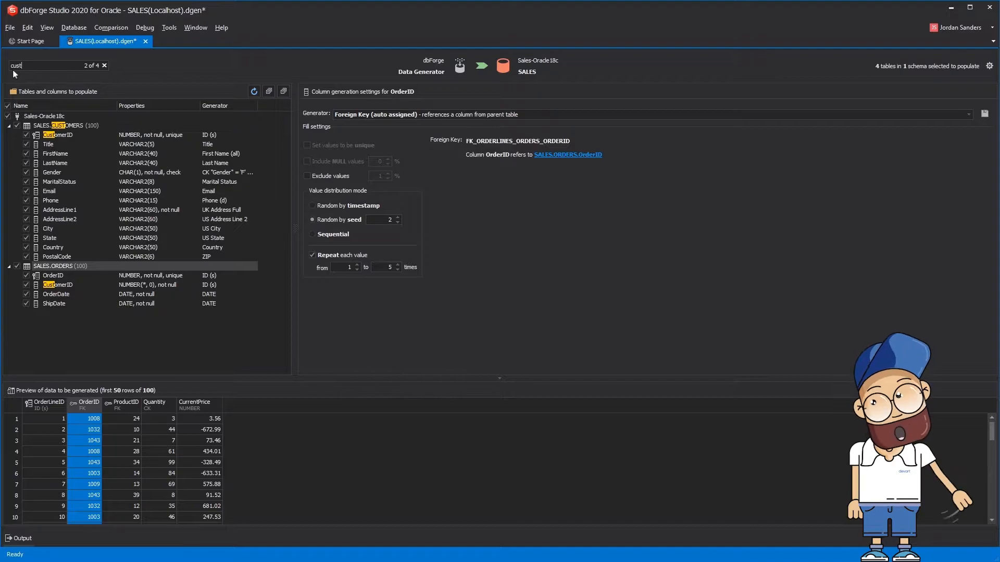
pyautogui.click(57, 135)
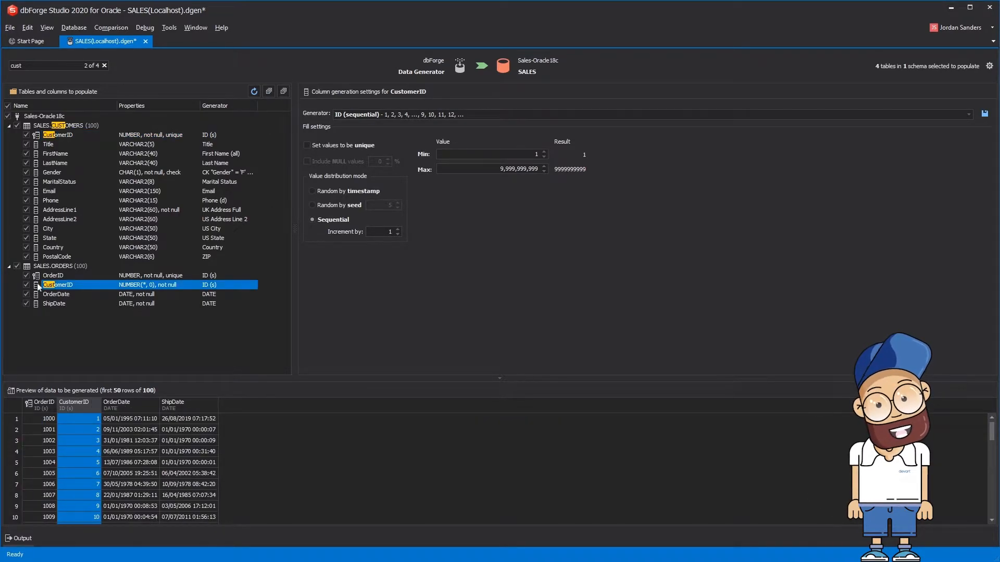
pyautogui.click(967, 114)
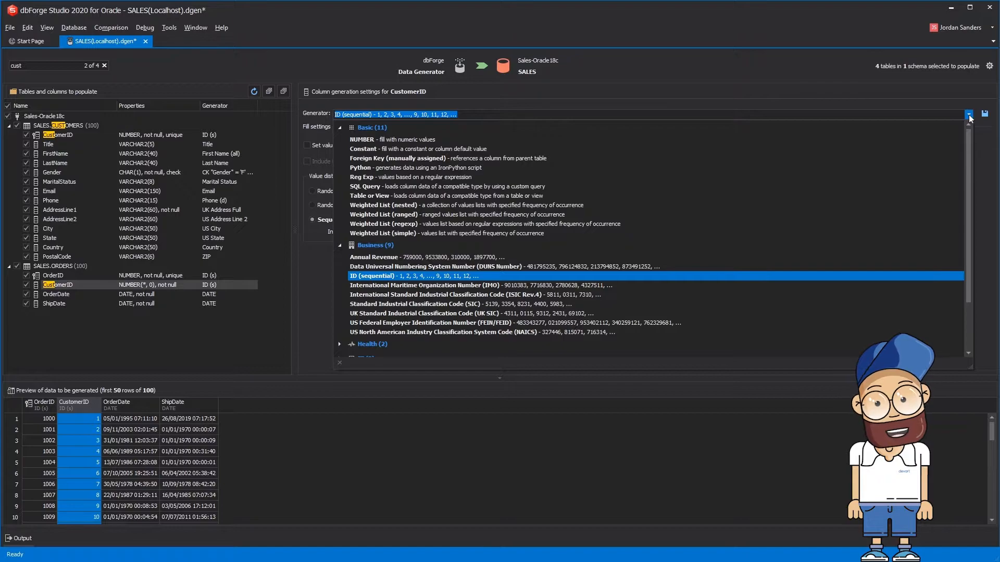
pyautogui.click(387, 158)
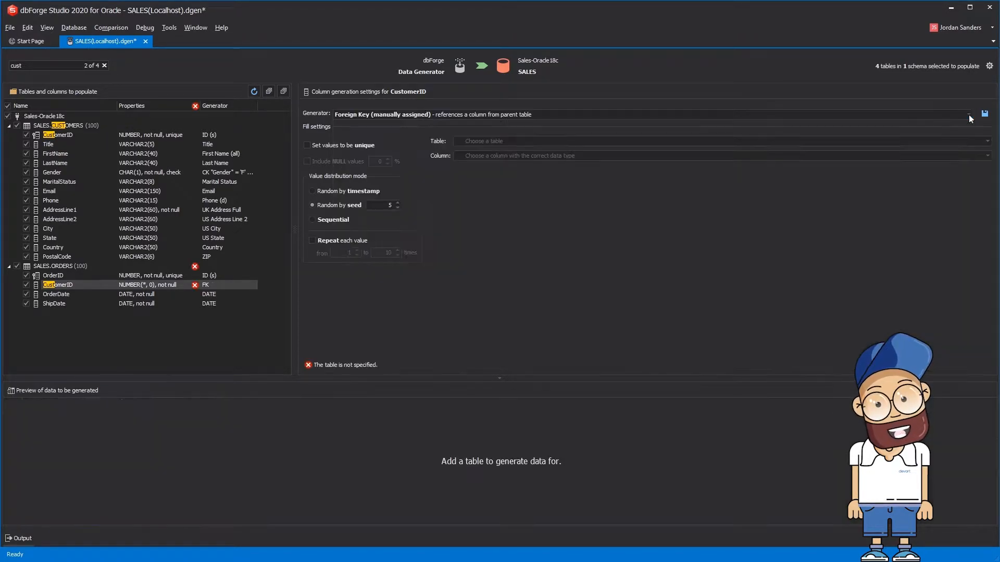
pyautogui.click(987, 142)
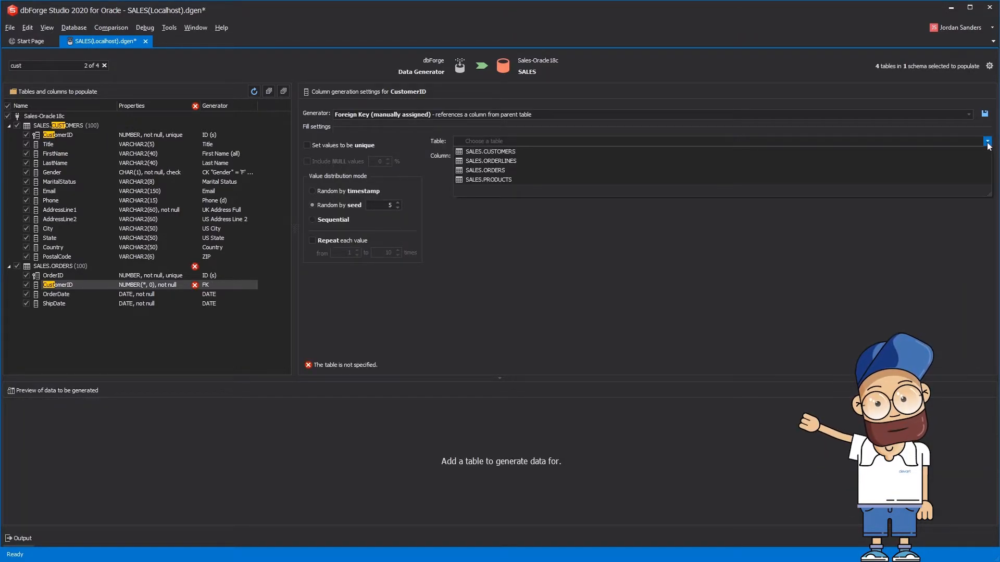
pyautogui.click(491, 151)
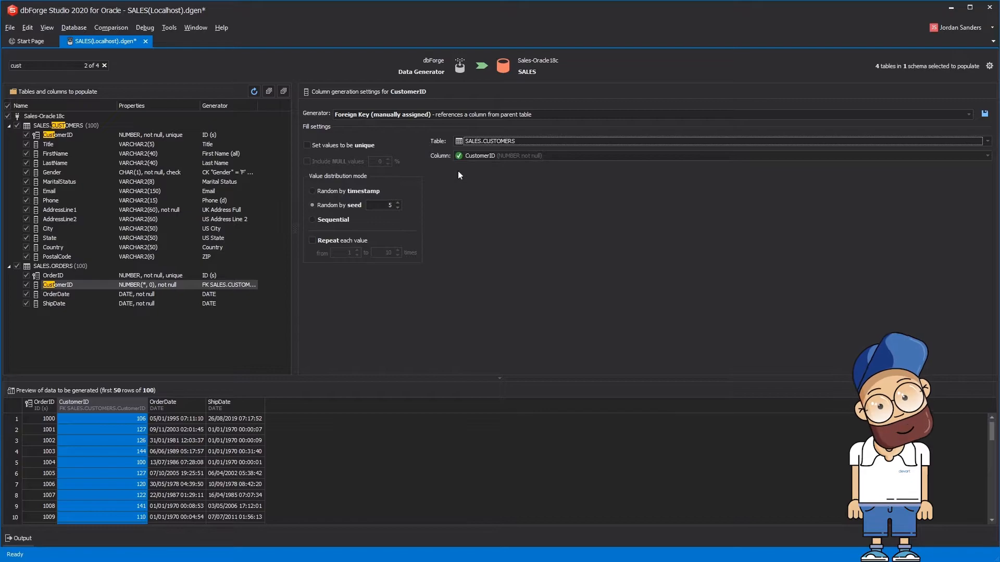
pyautogui.click(56, 294)
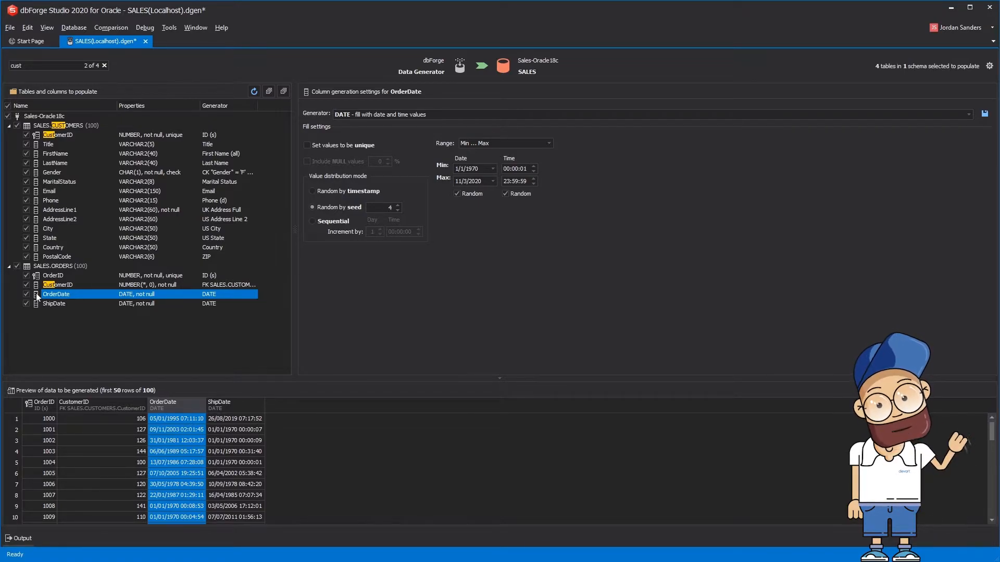
pyautogui.moveTo(166, 258)
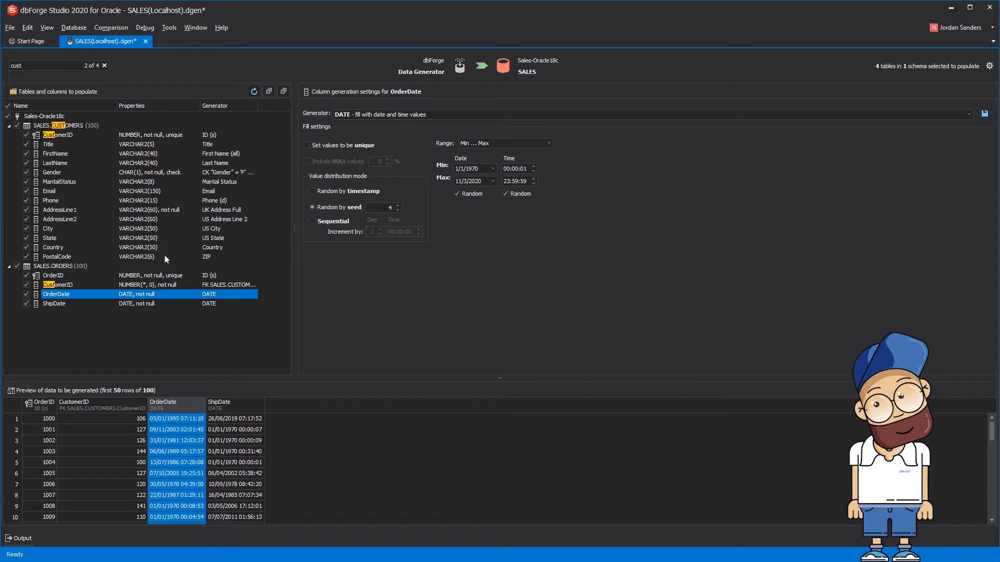
# Step: Set OrderDate to offset from now (-30 to -10 days) and ShipDate to offset from OrderDate
pyautogui.click(549, 143)
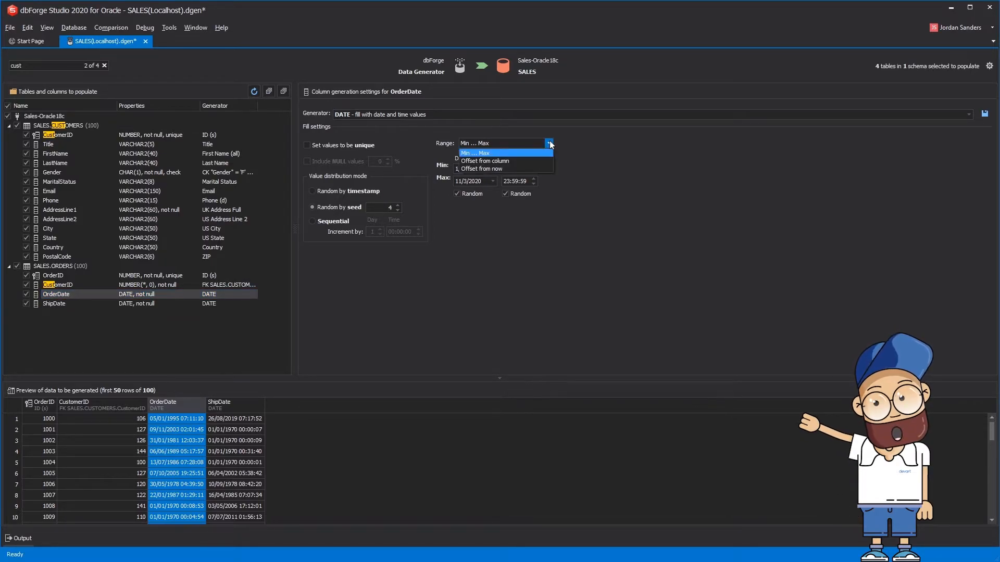
pyautogui.click(482, 168)
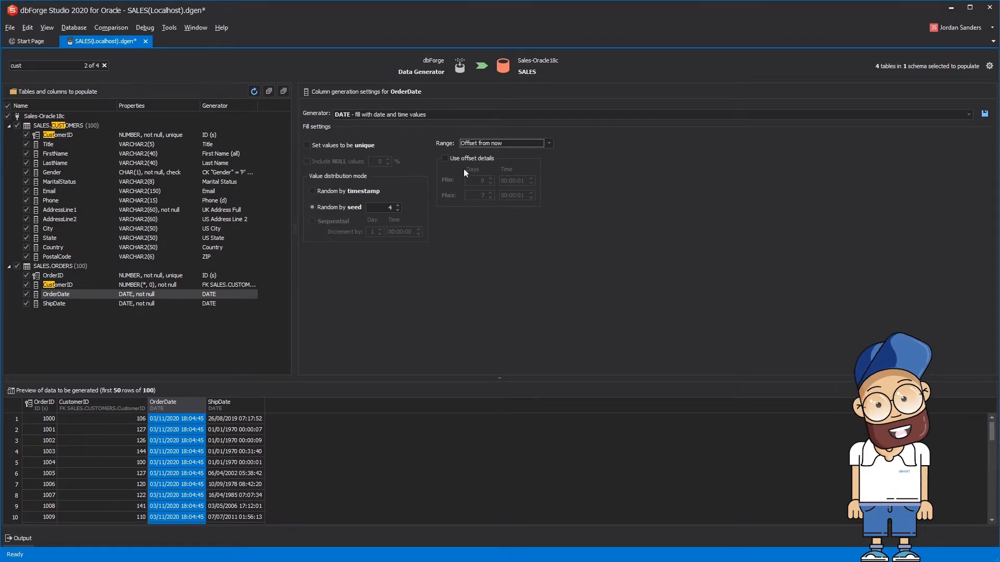
pyautogui.click(445, 159)
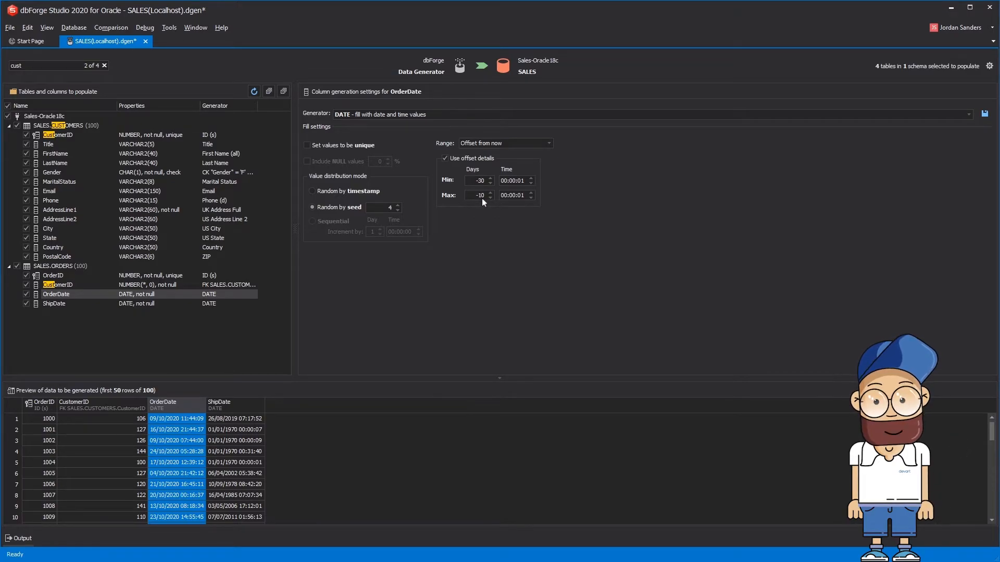
pyautogui.click(53, 303)
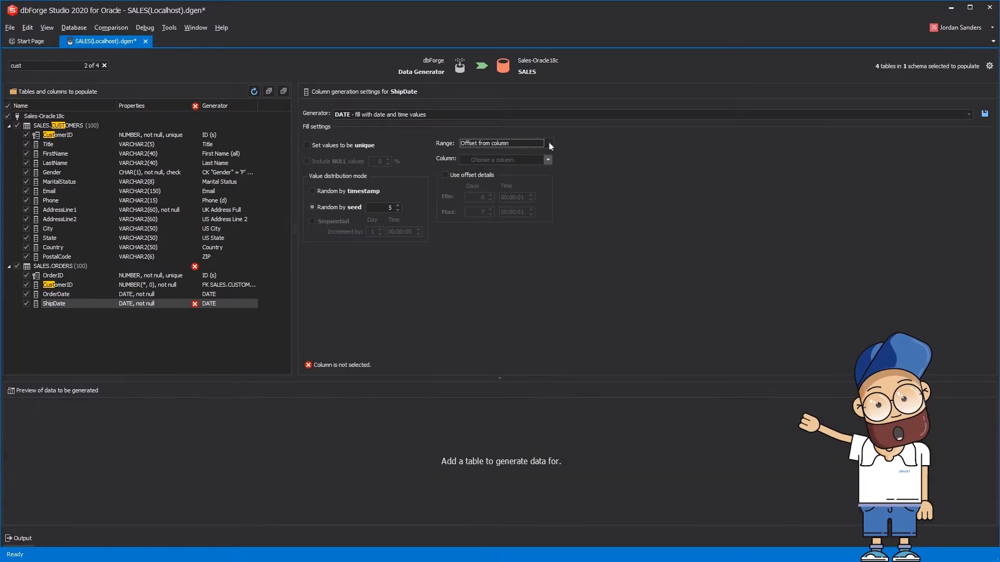
pyautogui.click(445, 174)
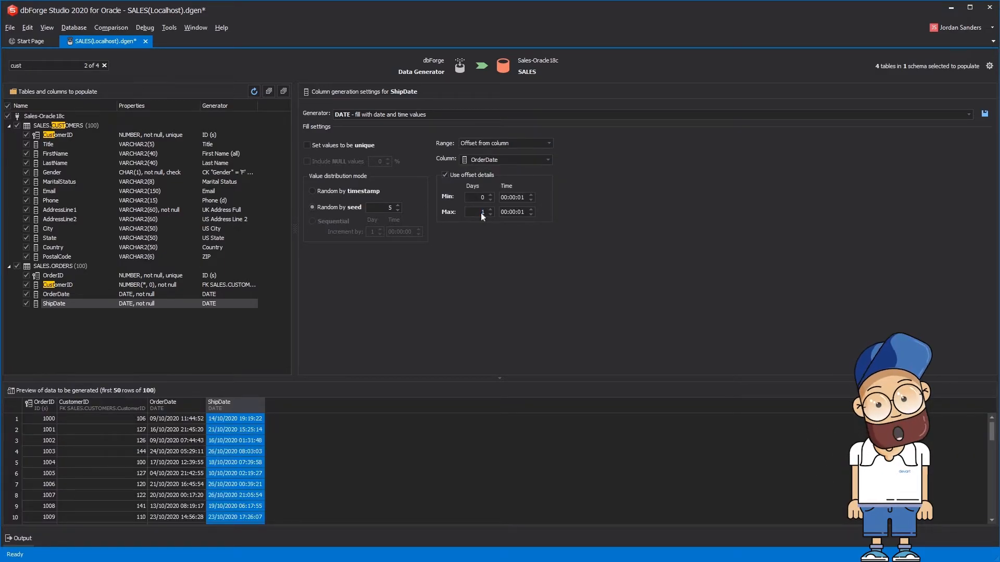
pyautogui.click(49, 191)
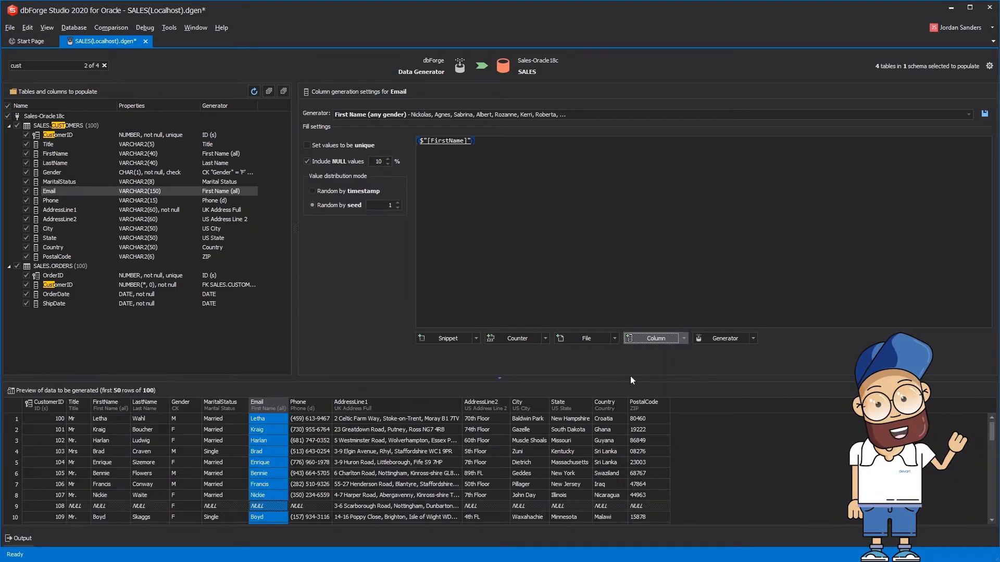
pyautogui.click(683, 338)
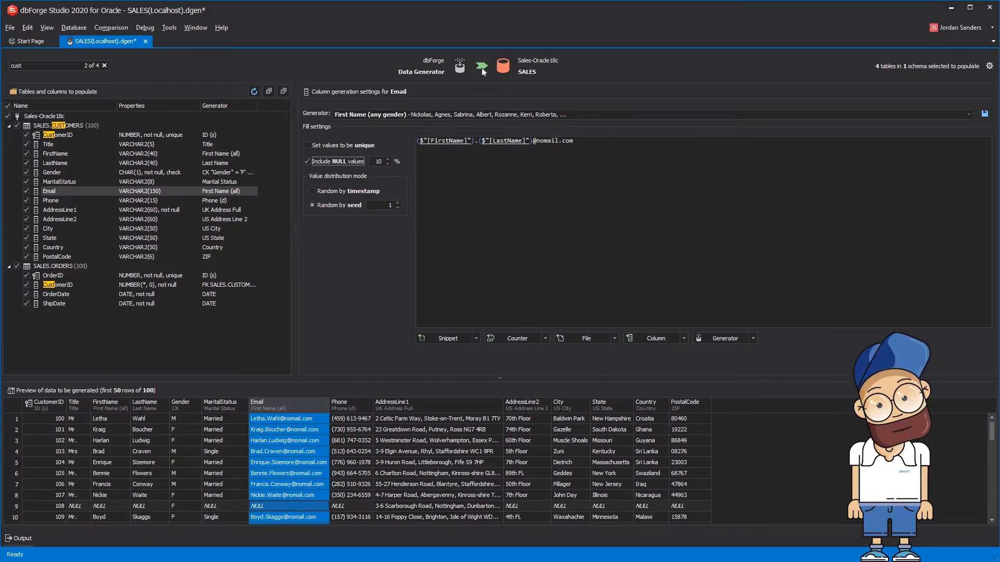
pyautogui.click(481, 67)
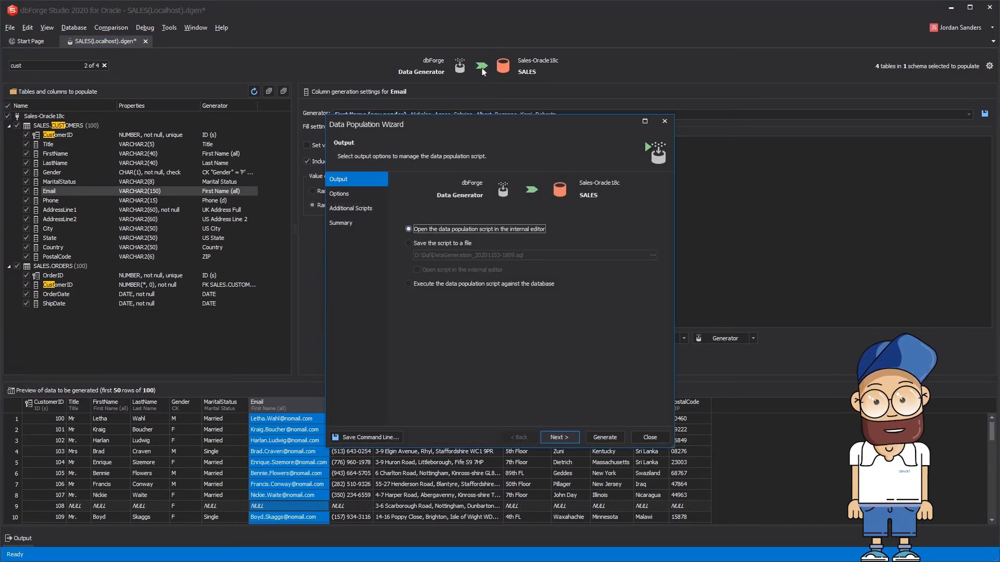
pyautogui.click(408, 243)
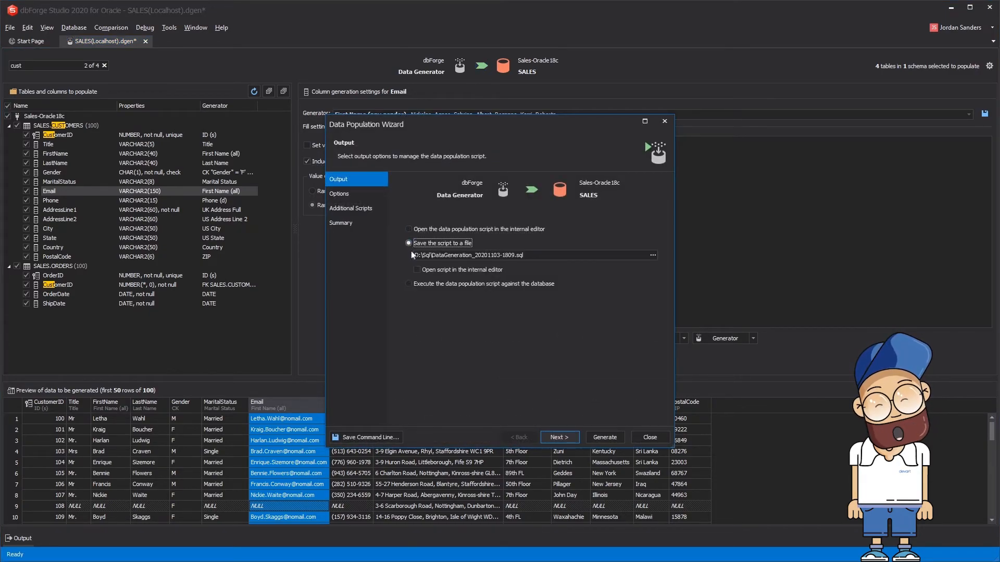
pyautogui.click(417, 269)
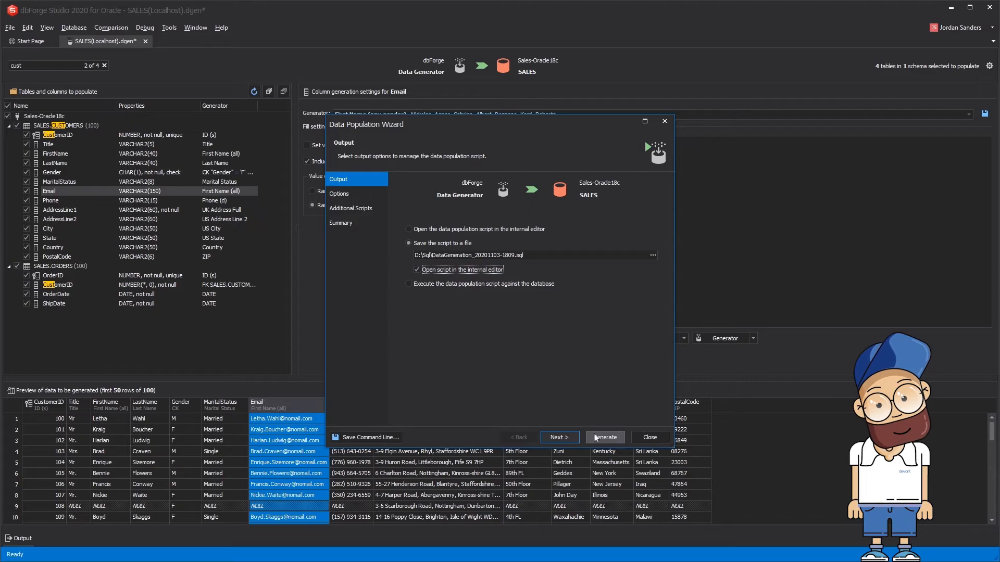
pyautogui.click(605, 436)
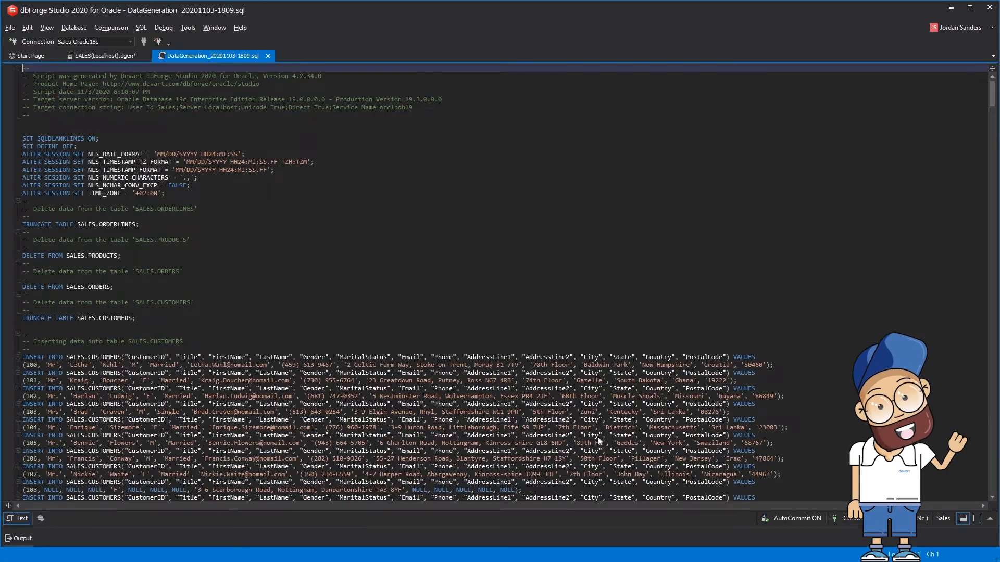